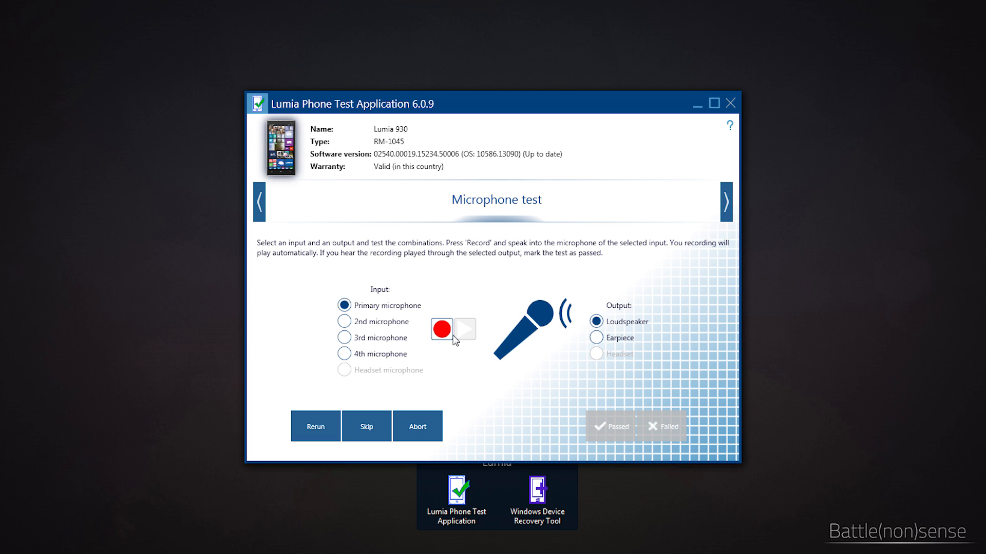
Step: Capture a primary-microphone clip with Record, then play it back on the loudspeaker with Play
click(440, 328)
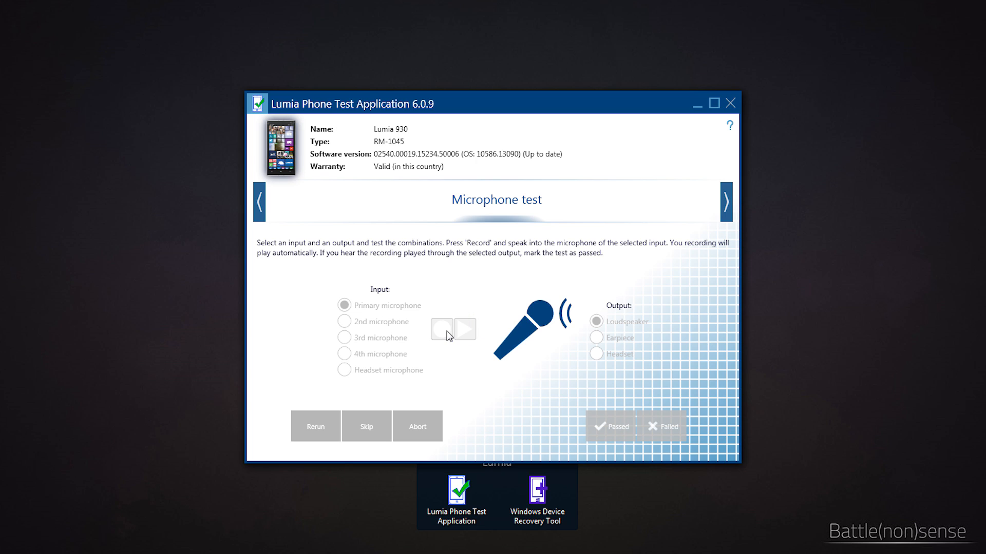
click(452, 330)
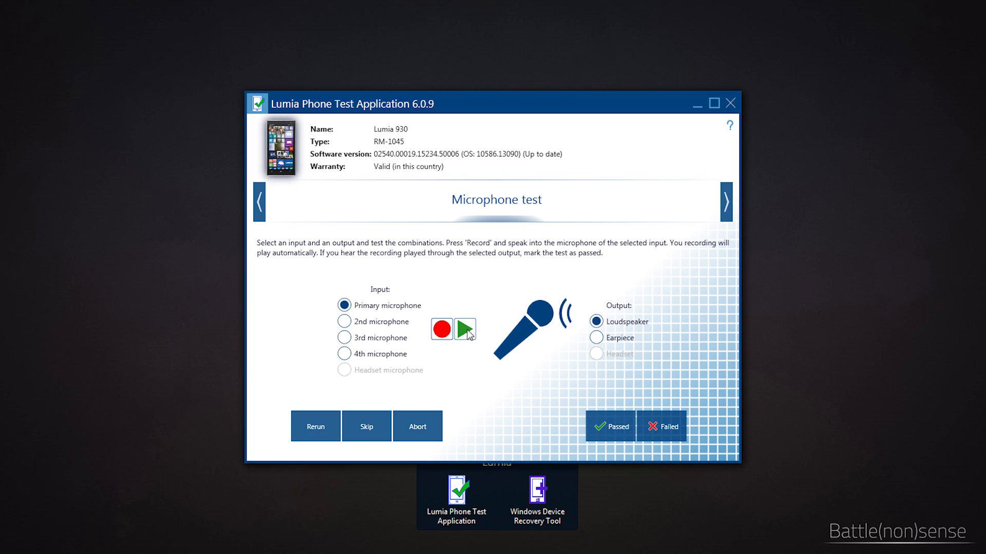
click(441, 328)
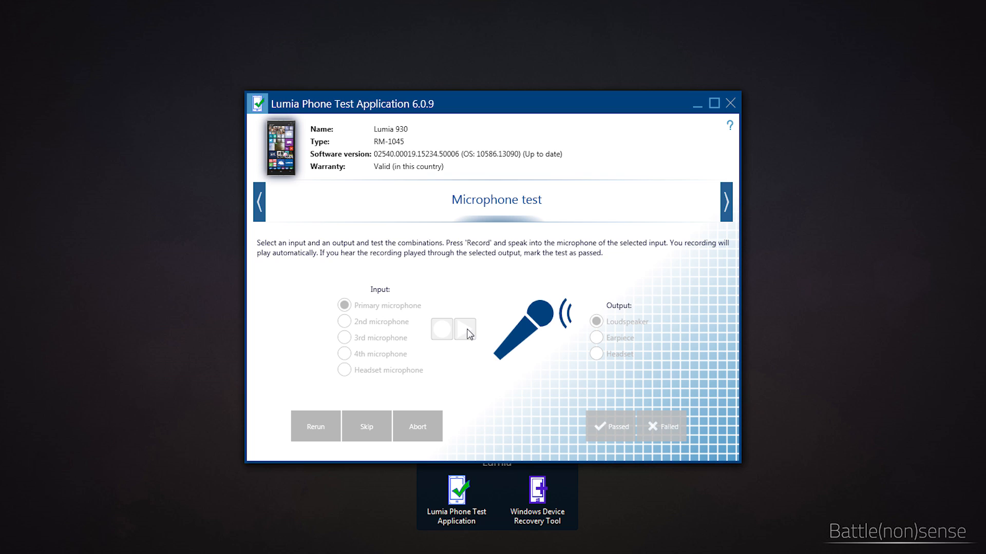